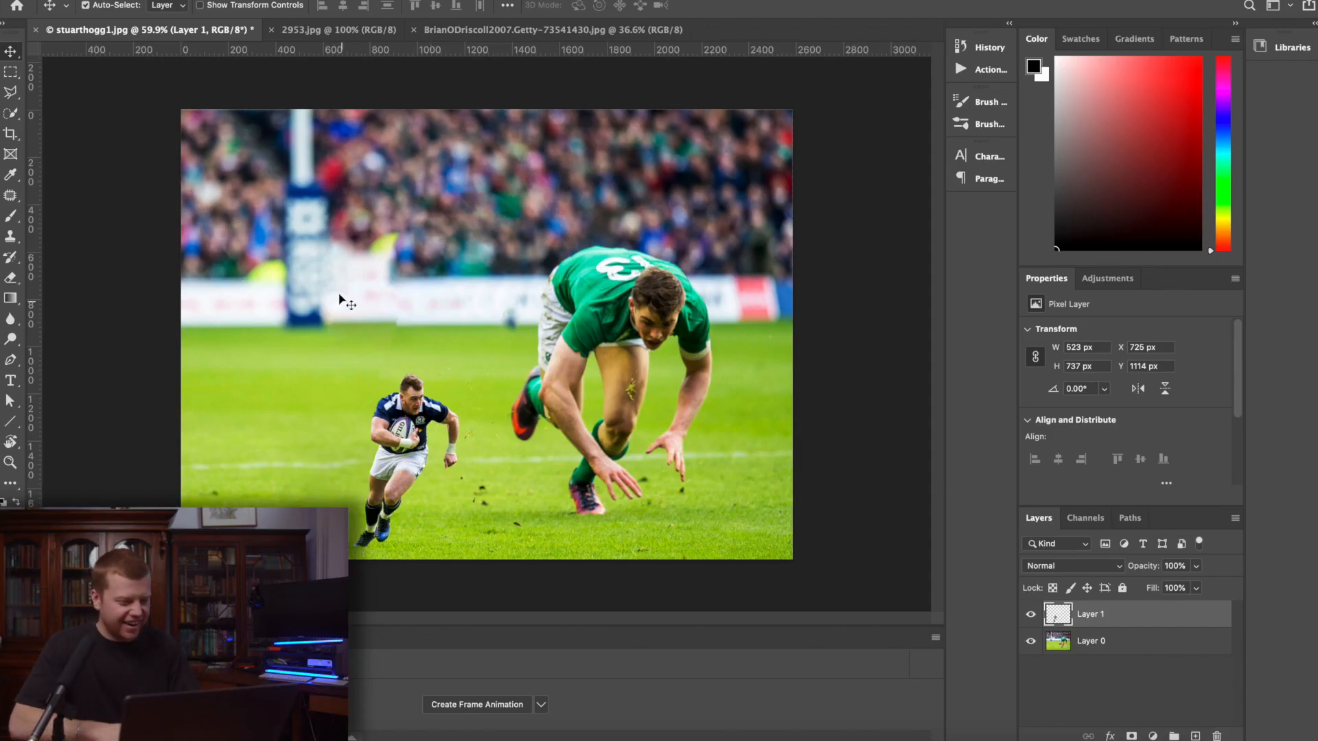
Clone-stamp the faint leftover player remnant off the white advertising board in 2953.jpg
click(335, 30)
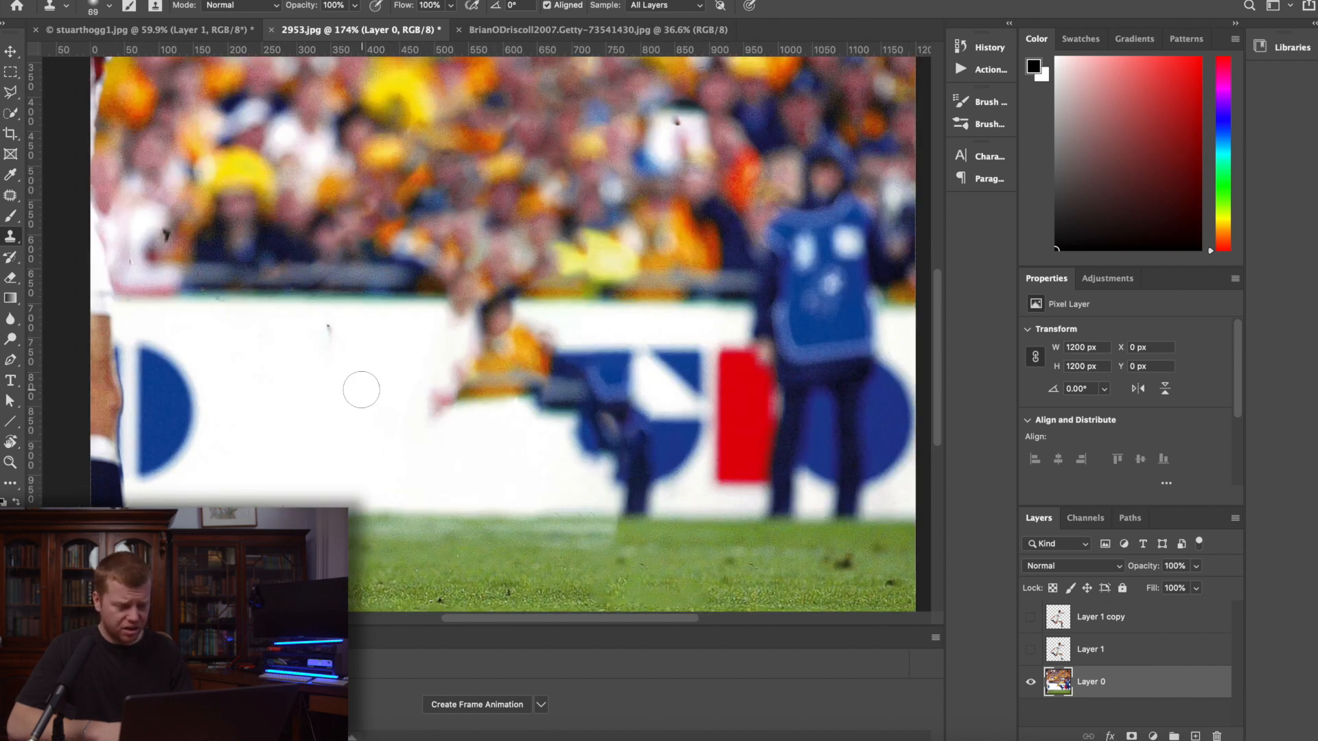
drag(362, 389, 454, 397)
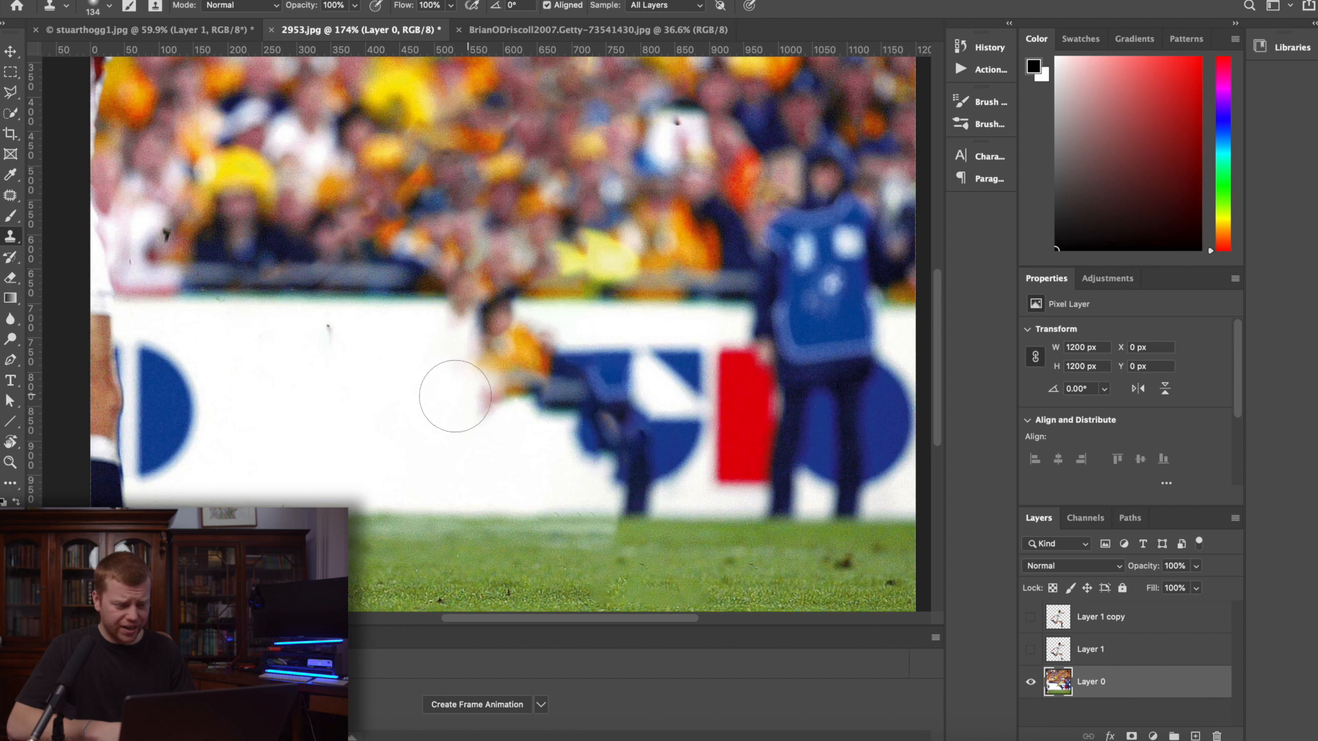